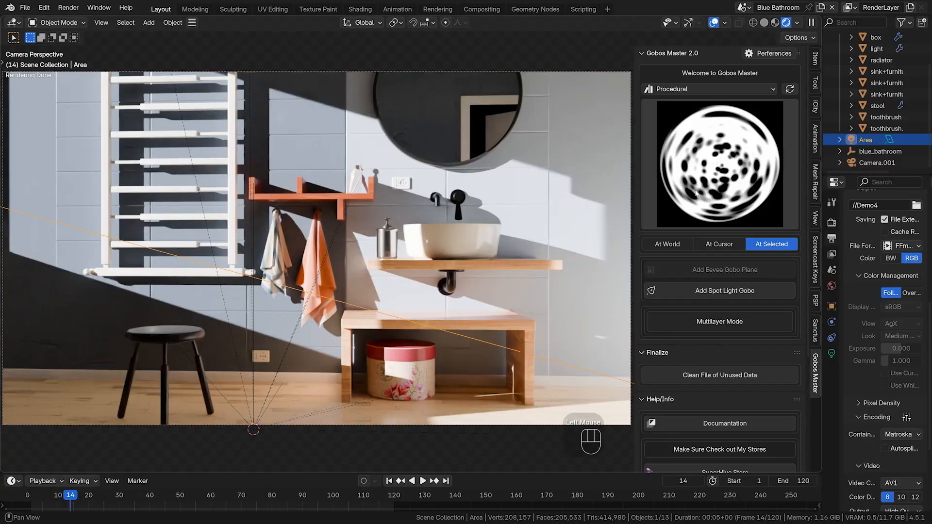
Browse down the BlenderKit most-bookmarked asset gallery before heading to the Subscribe plans
click(725, 290)
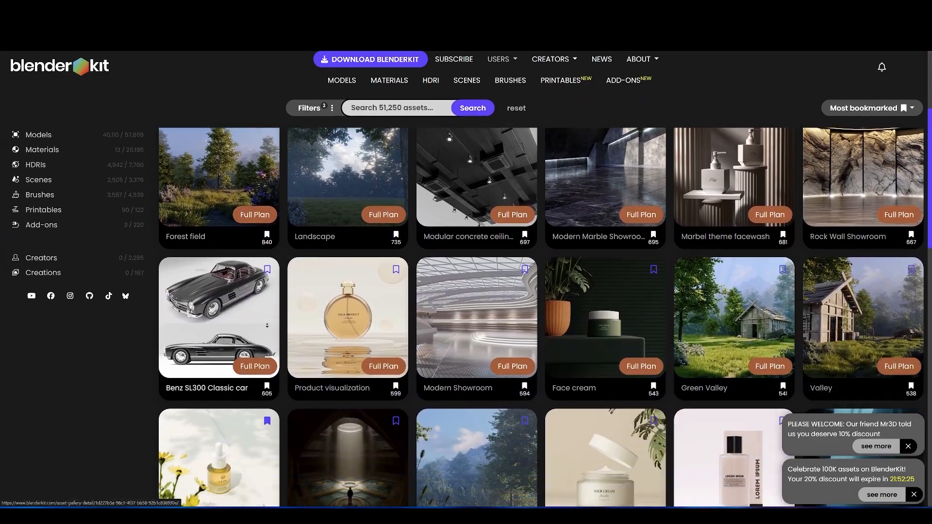
scroll(down, 3)
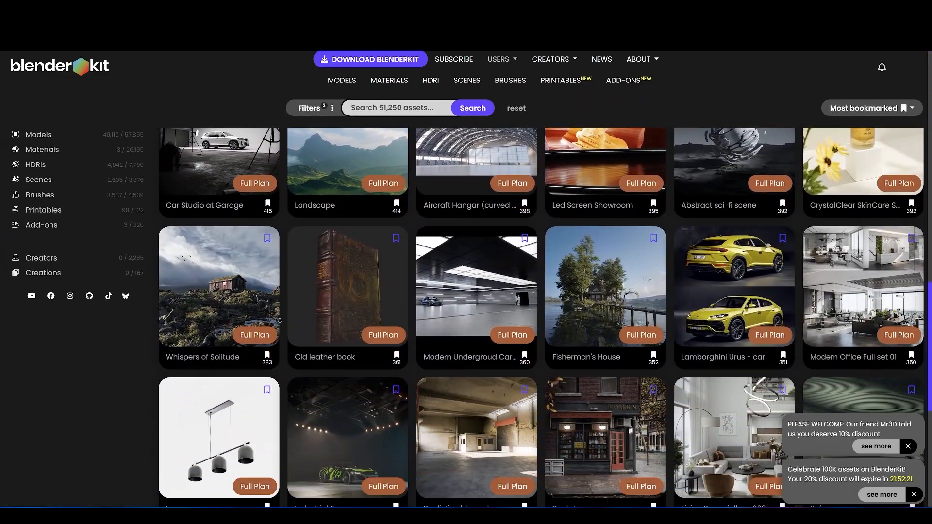
scroll(down, 3)
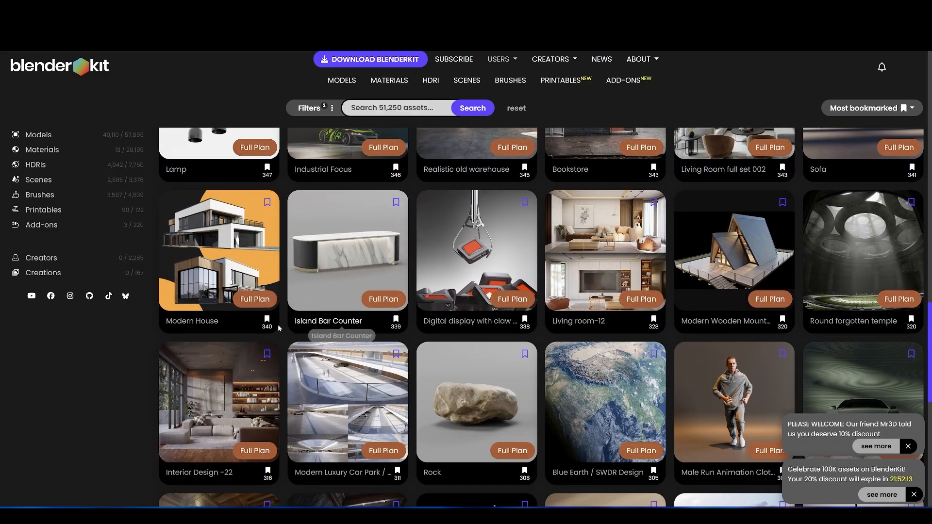
scroll(down, 3)
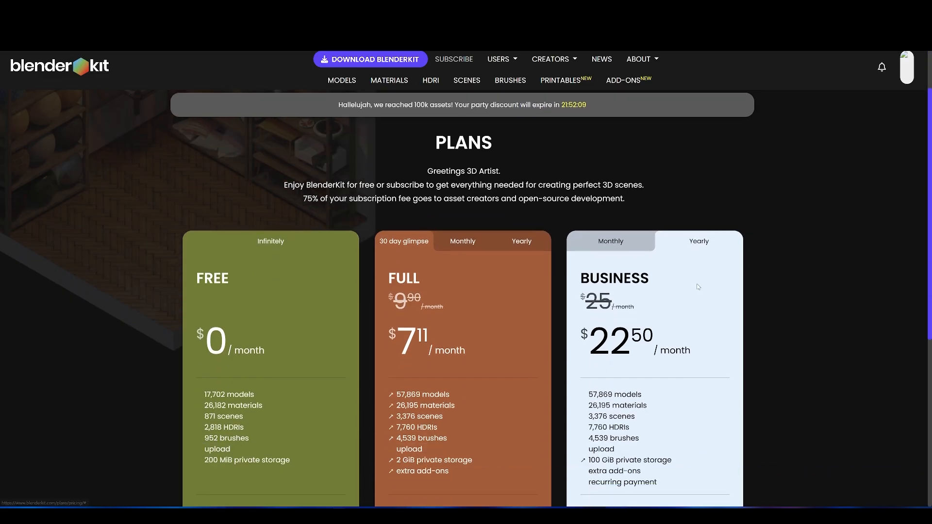
scroll(down, 3)
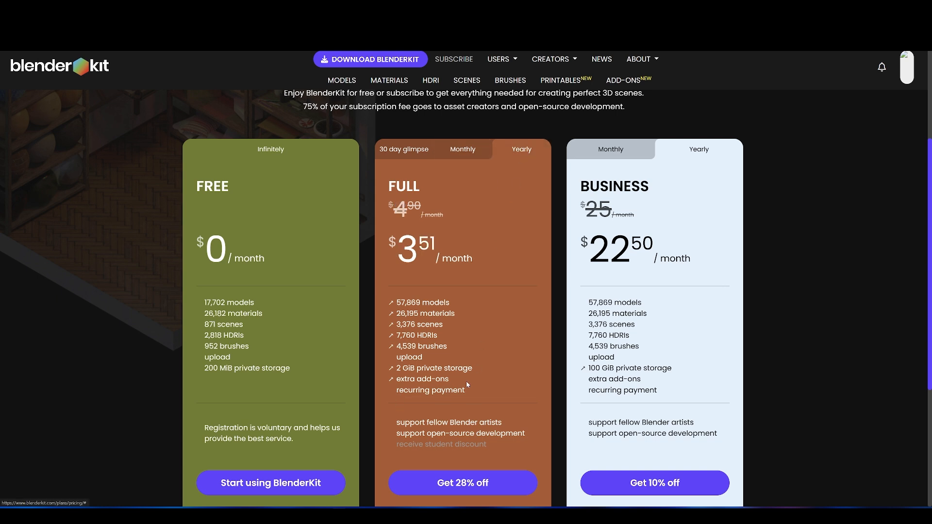
mouse_move(43, 377)
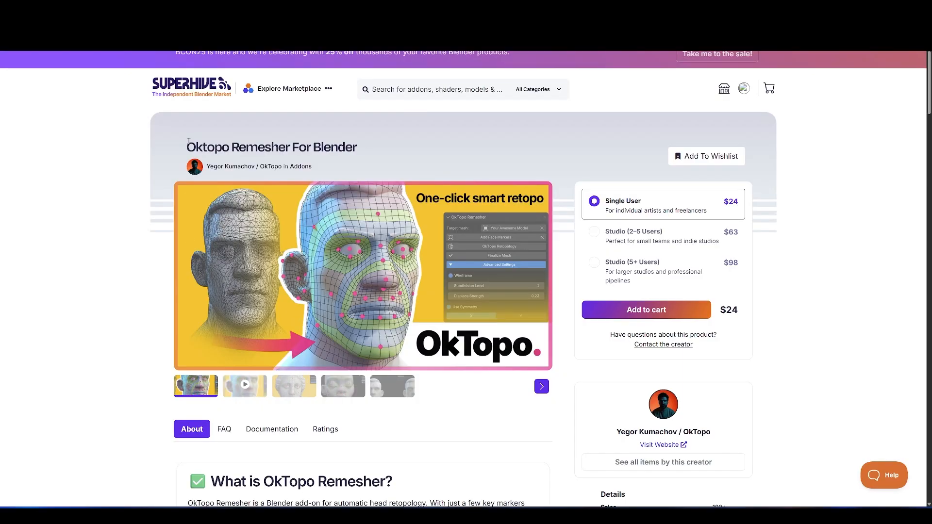
Read down the OkTopo Remesher page through its About feature sections to the ratings
scroll(down, 3)
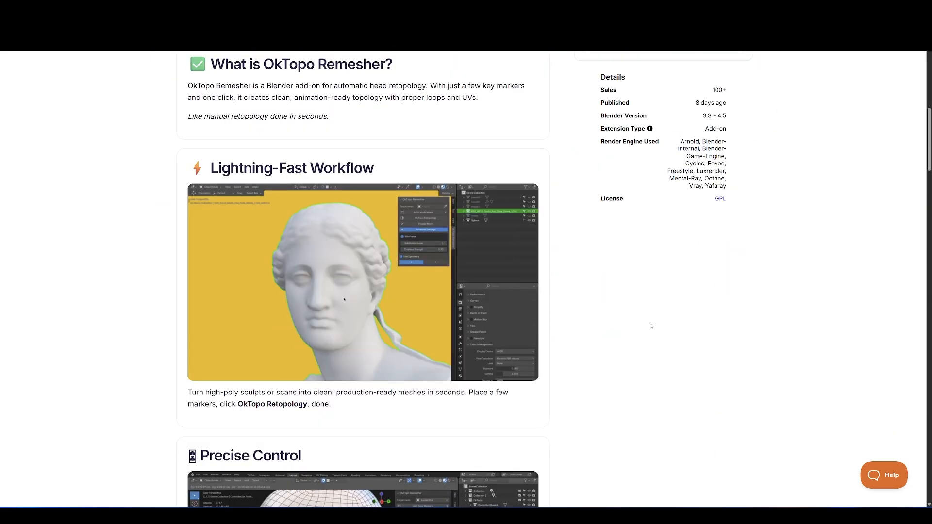
scroll(down, 3)
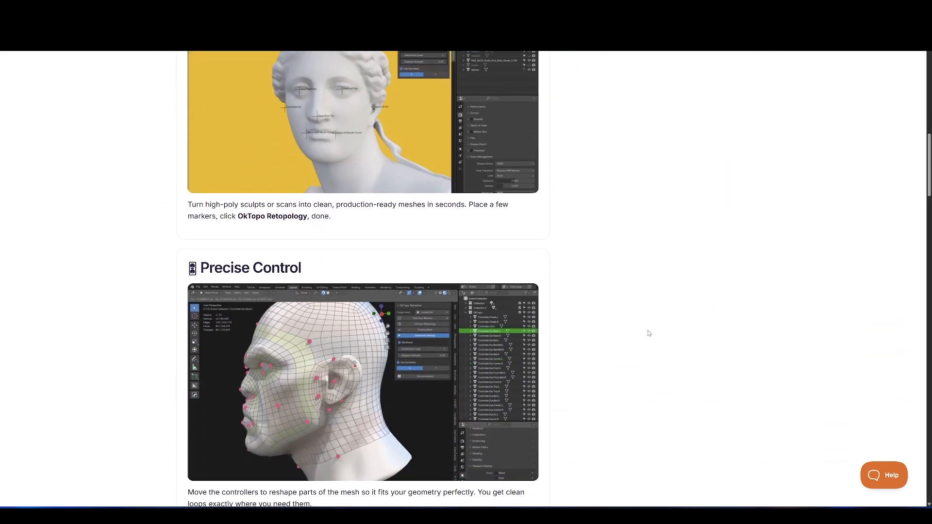
scroll(down, 3)
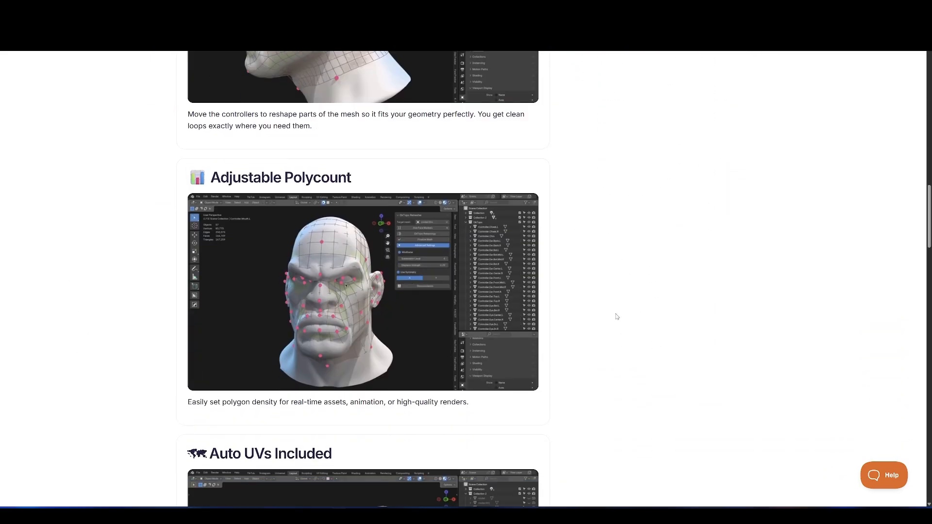
scroll(down, 3)
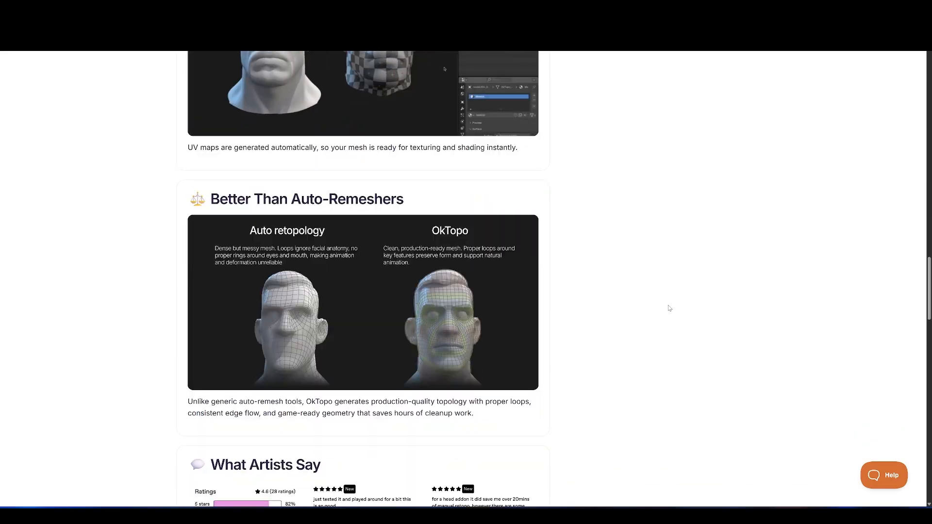
scroll(down, 3)
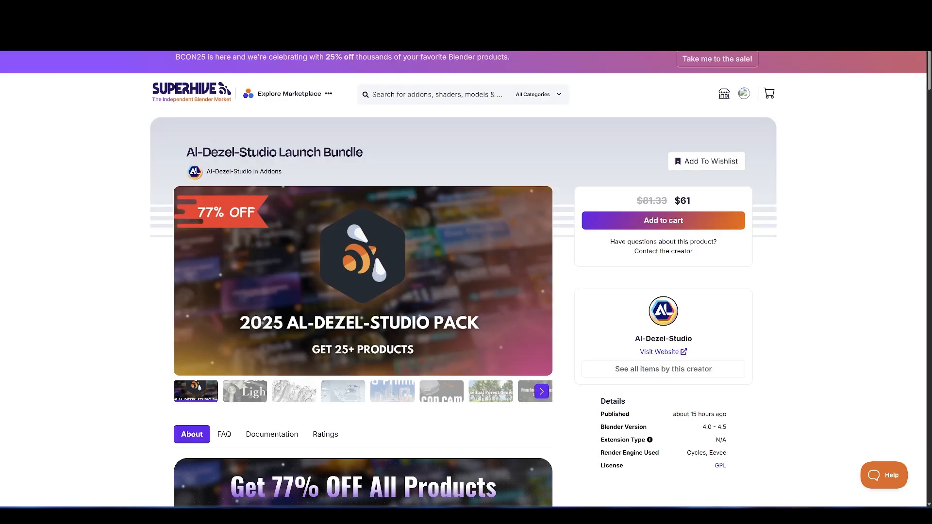
Read the Launch Bundle About description past the included add-on listings to the discord note
scroll(down, 3)
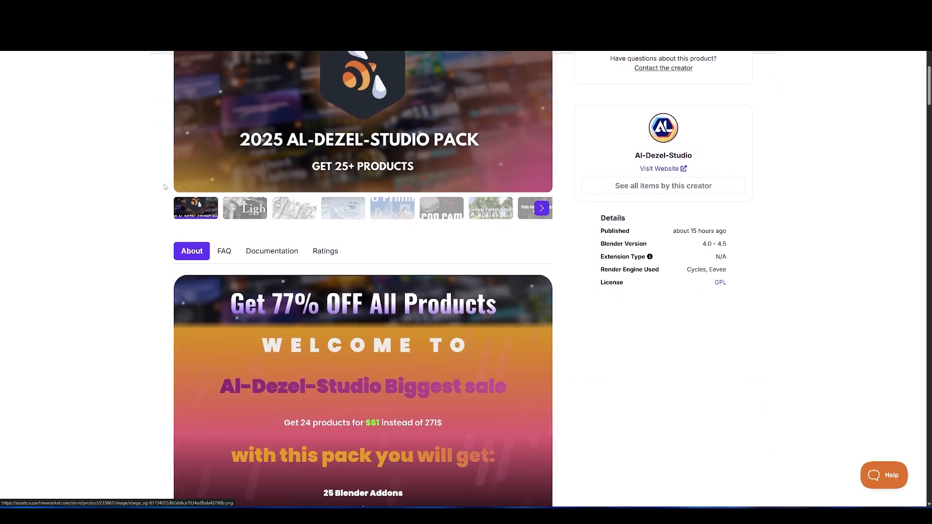
scroll(up, 3)
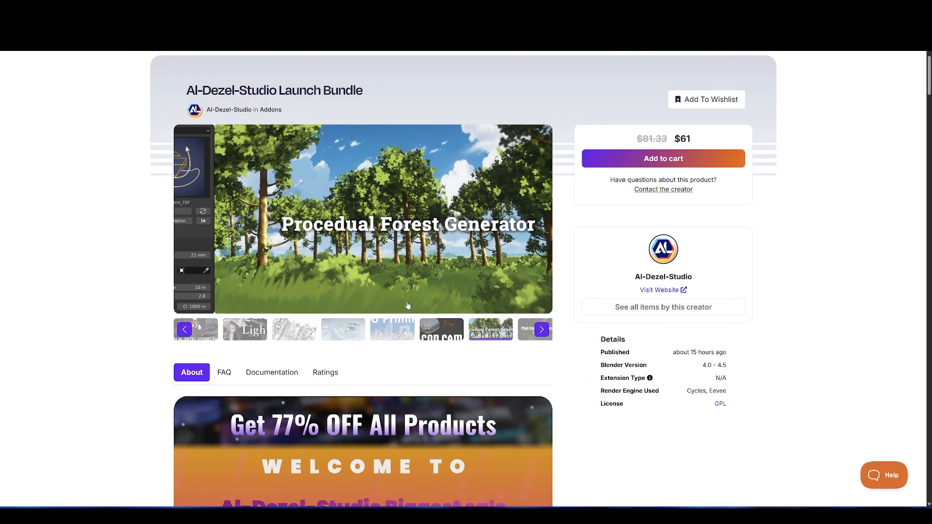
scroll(down, 3)
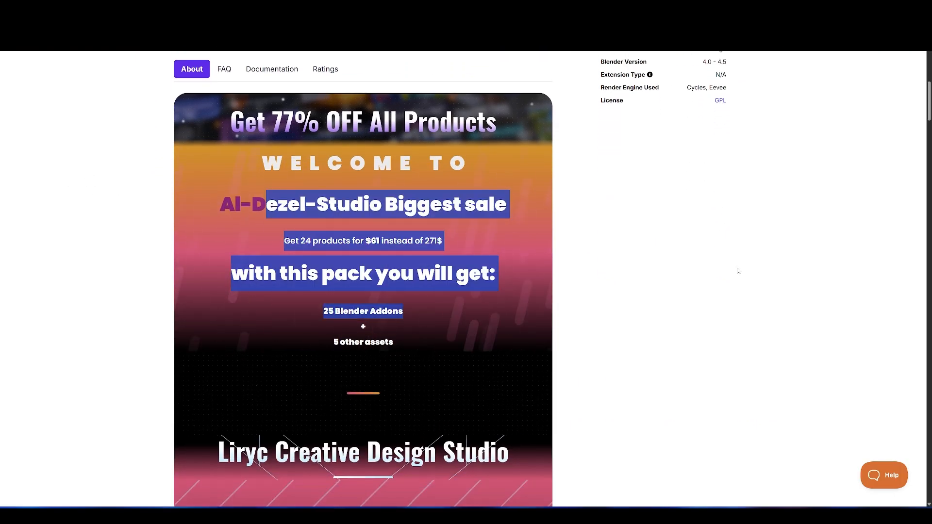
scroll(down, 3)
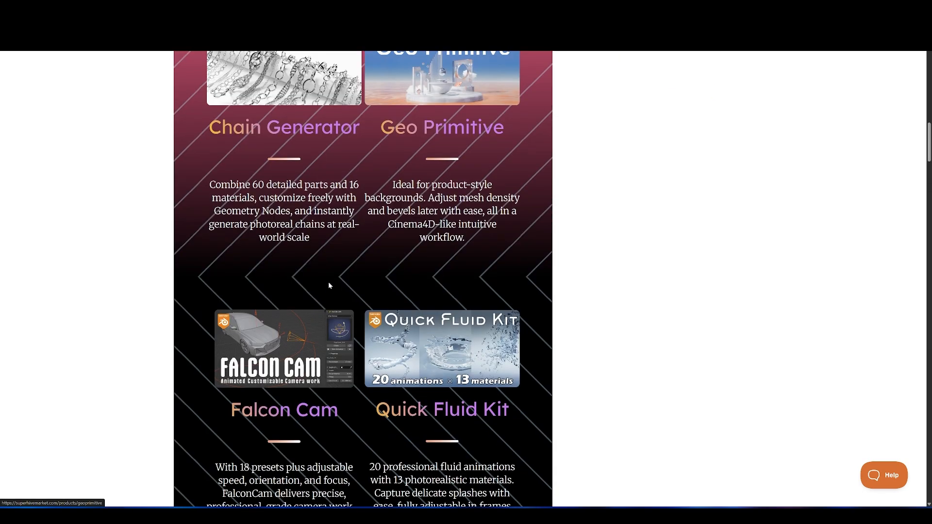
scroll(down, 3)
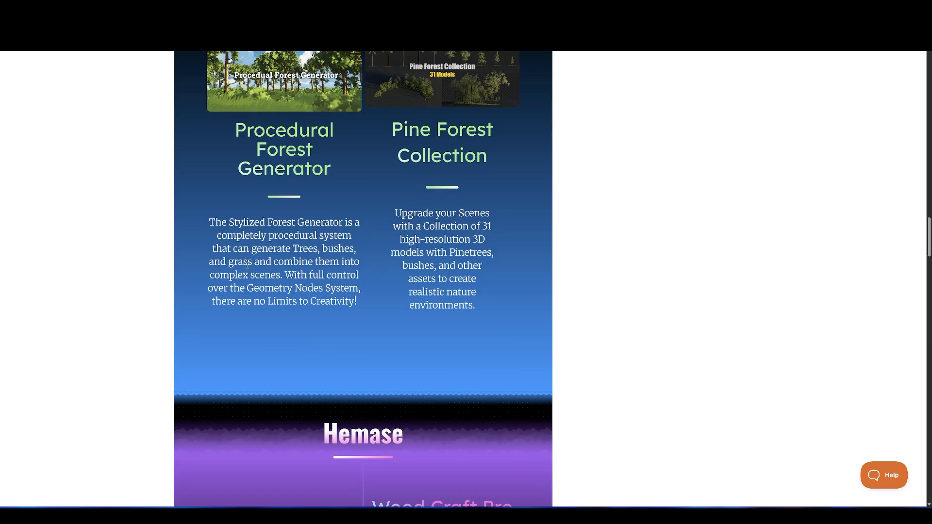
scroll(down, 3)
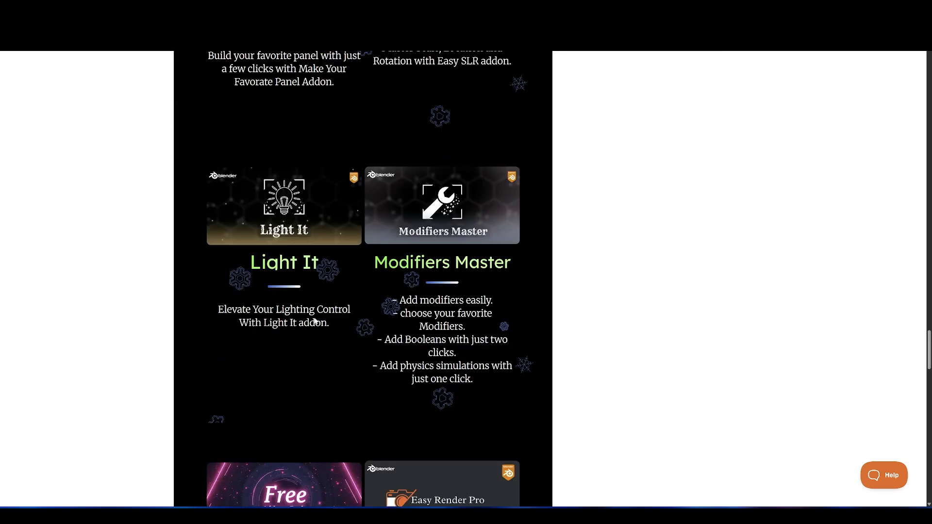
scroll(down, 3)
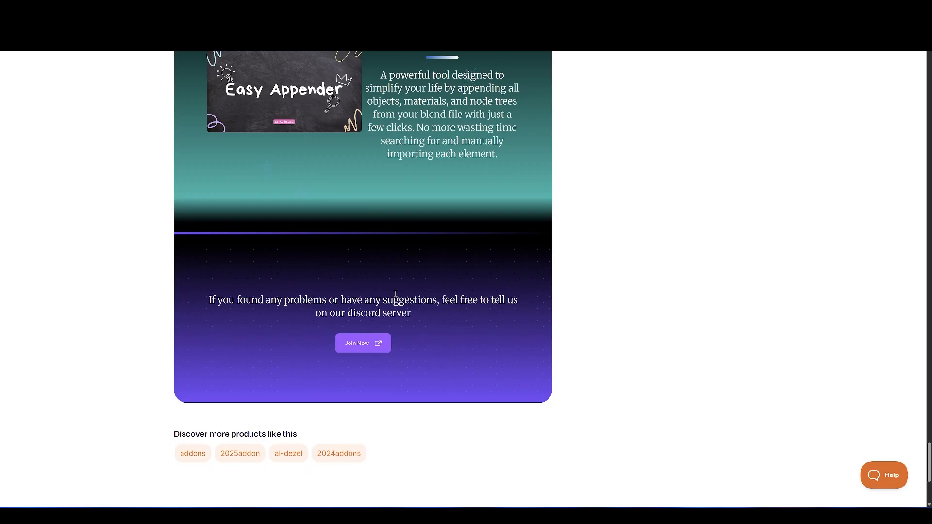